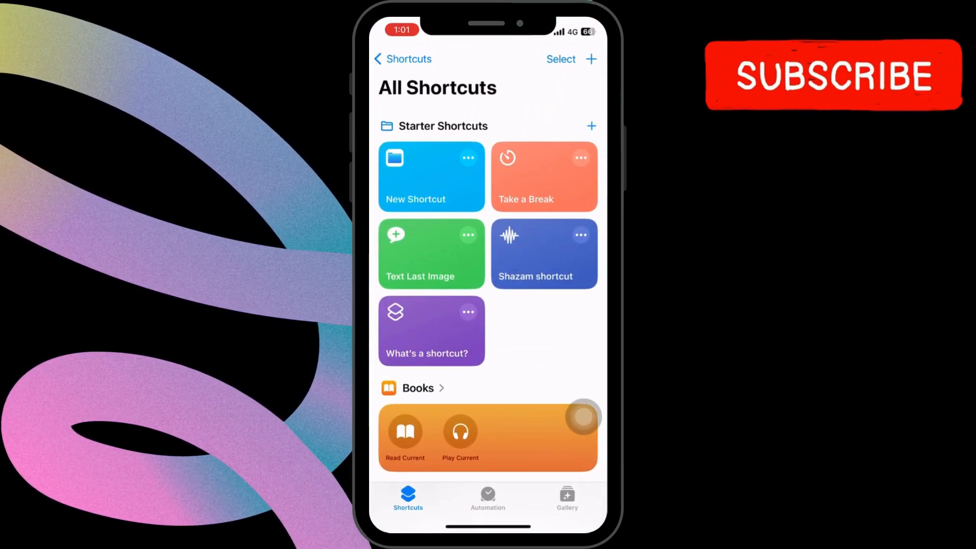
Step: Start a new shortcut and add the Open Directions action, searching 'Open dire'
{"action": "left_click", "coordinate": [431, 177]}
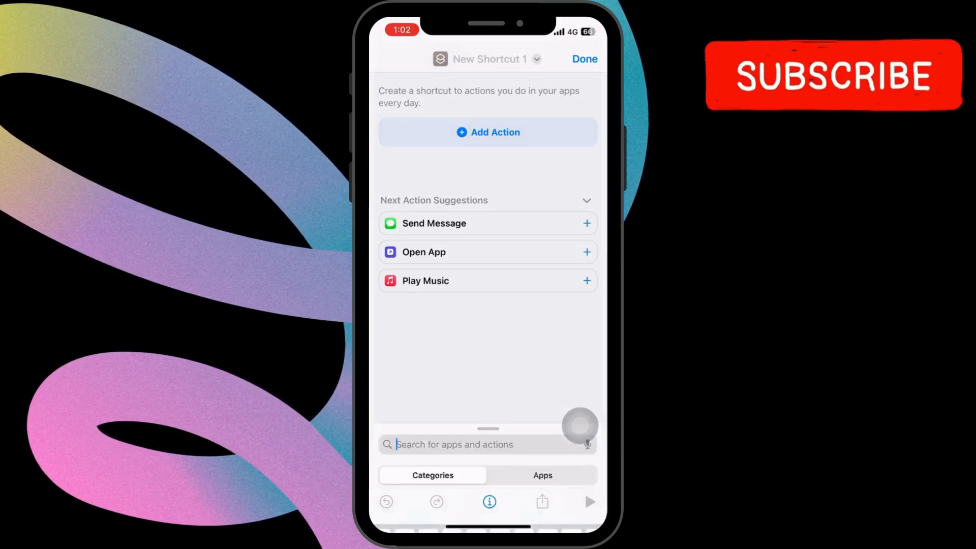
{"action": "left_click", "coordinate": [487, 445]}
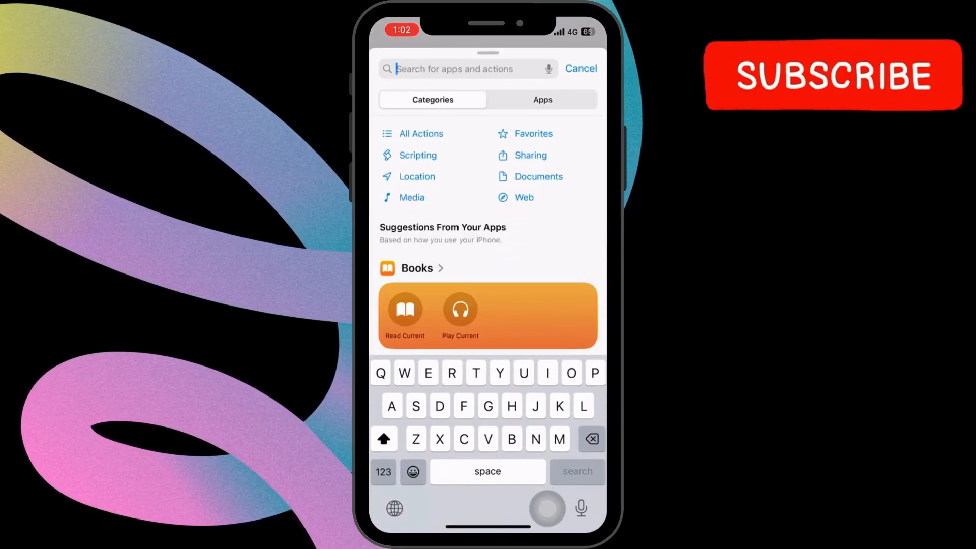
{"action": "type", "text": "Open dire"}
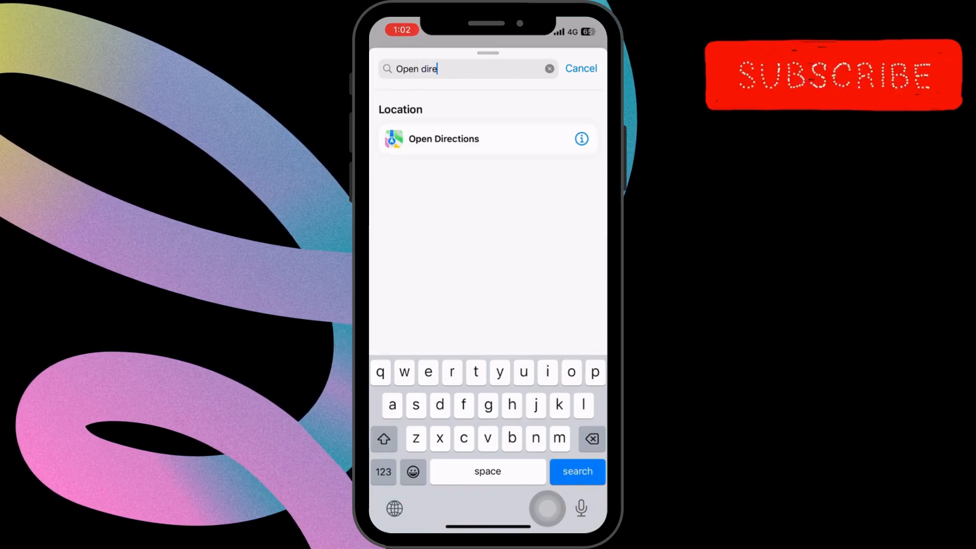
{"action": "left_click", "coordinate": [443, 138]}
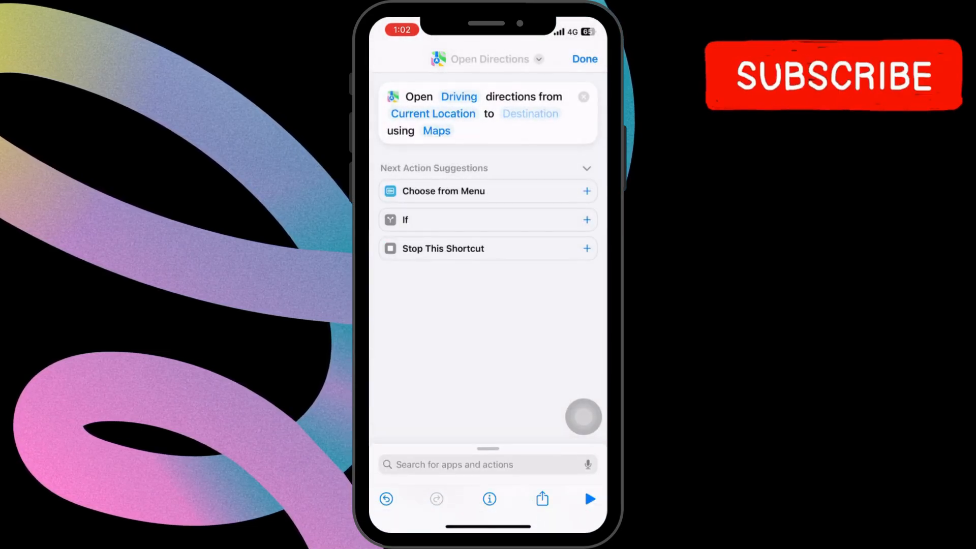
Step: Set the destination to Suvidha Shopping Centre, Paldi, Ahmedabad 380007, Gujarat
{"action": "left_click", "coordinate": [530, 114]}
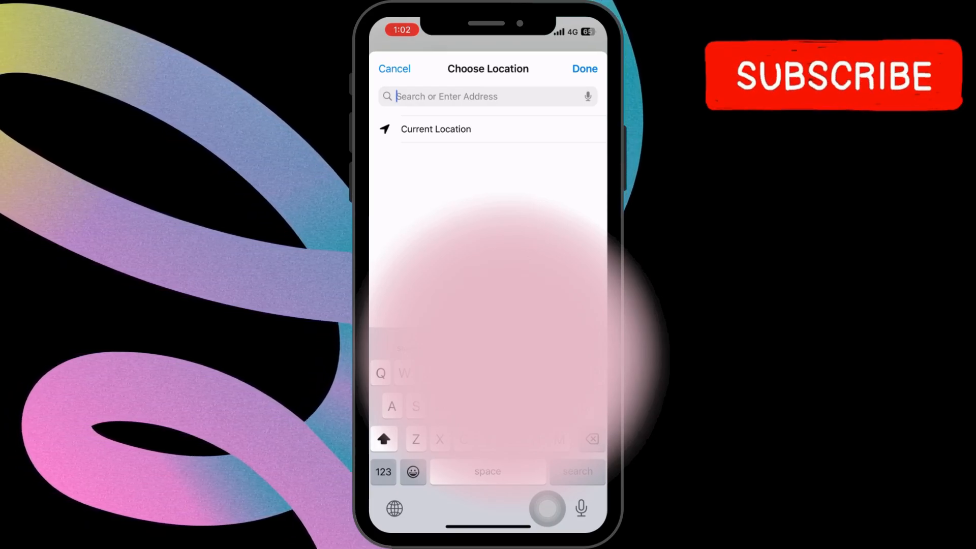
{"action": "type", "text": "Center paldi, Ahmedabad 380007, Gujarat"}
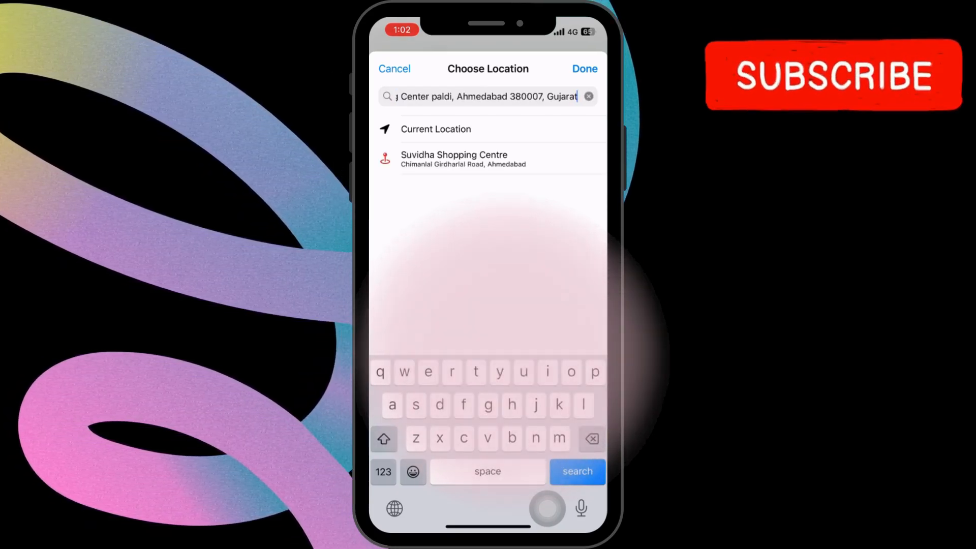
{"action": "left_click", "coordinate": [464, 159]}
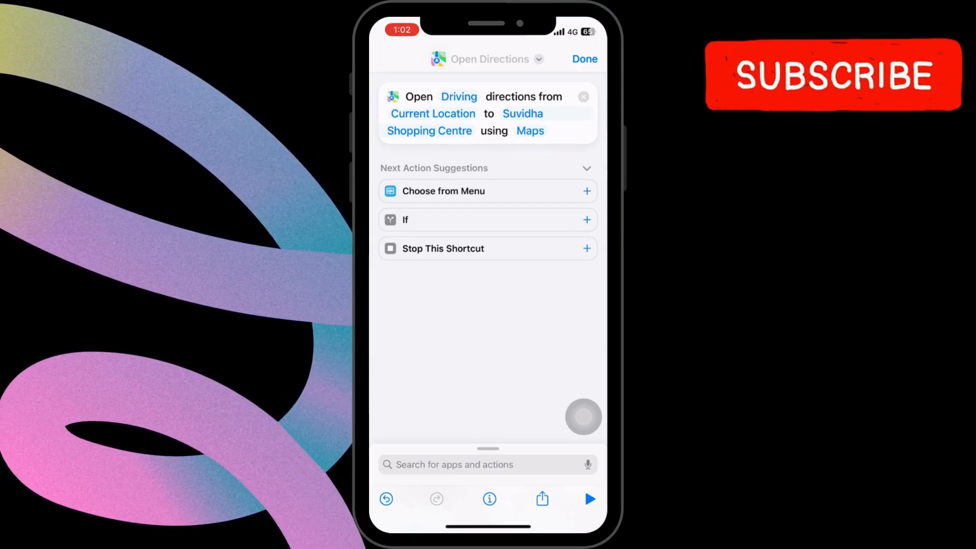
Step: Switch the directions app from Maps to Google Maps
{"action": "left_click", "coordinate": [530, 130]}
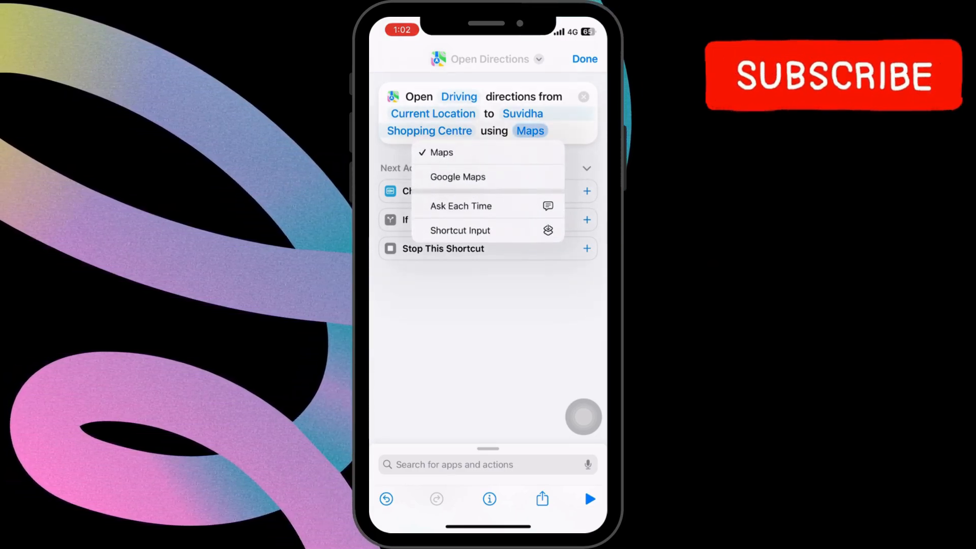
{"action": "left_click", "coordinate": [458, 176]}
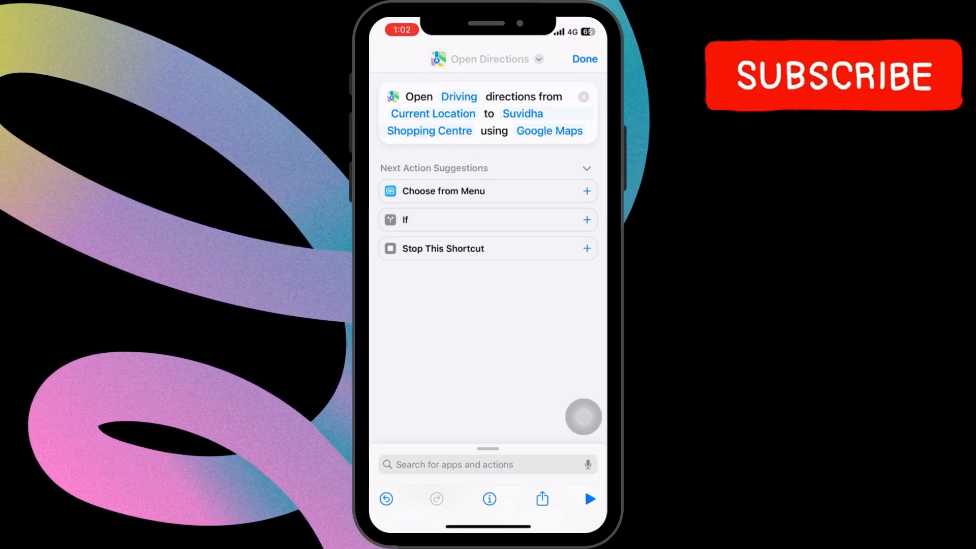
Step: Name the shortcut 'Get Travel Time' and start Add to Home Screen setup
{"action": "left_click", "coordinate": [538, 59]}
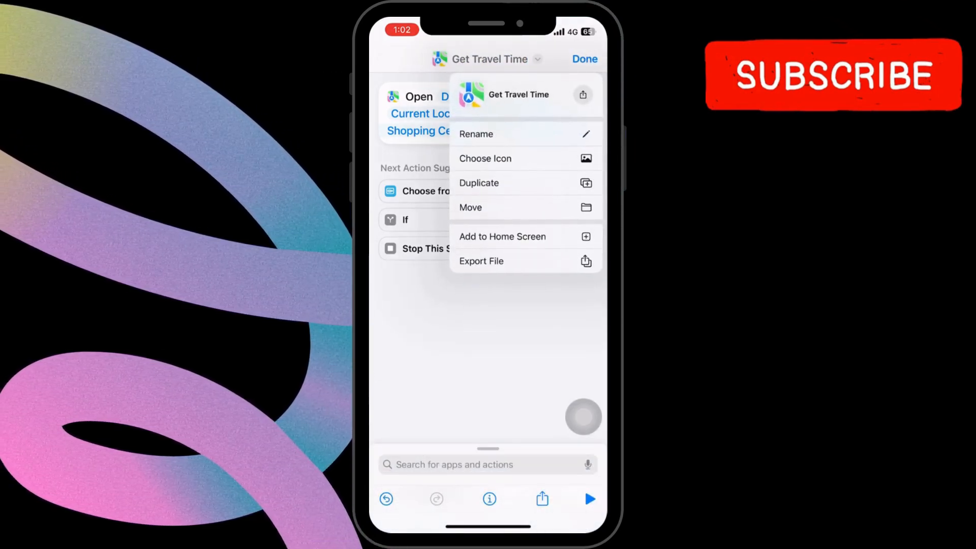
{"action": "left_click", "coordinate": [502, 236]}
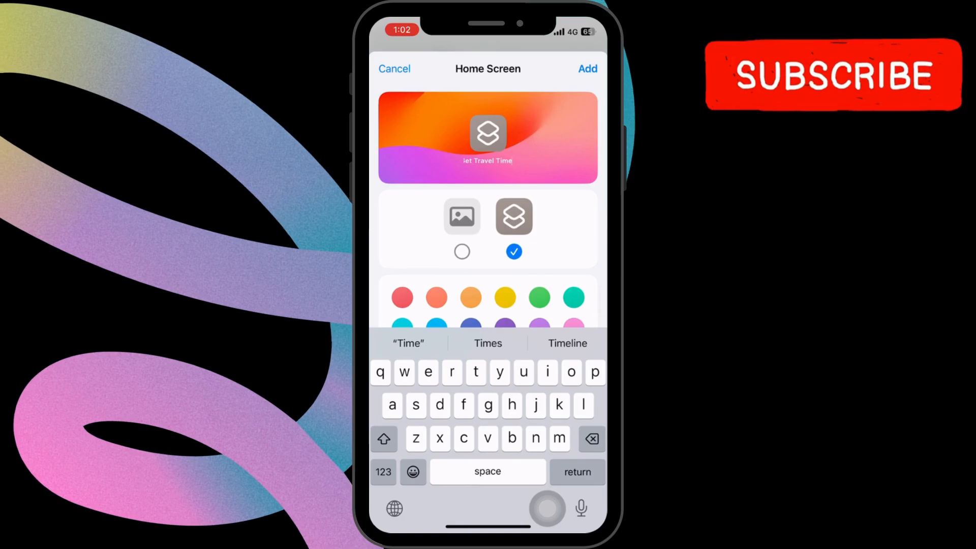